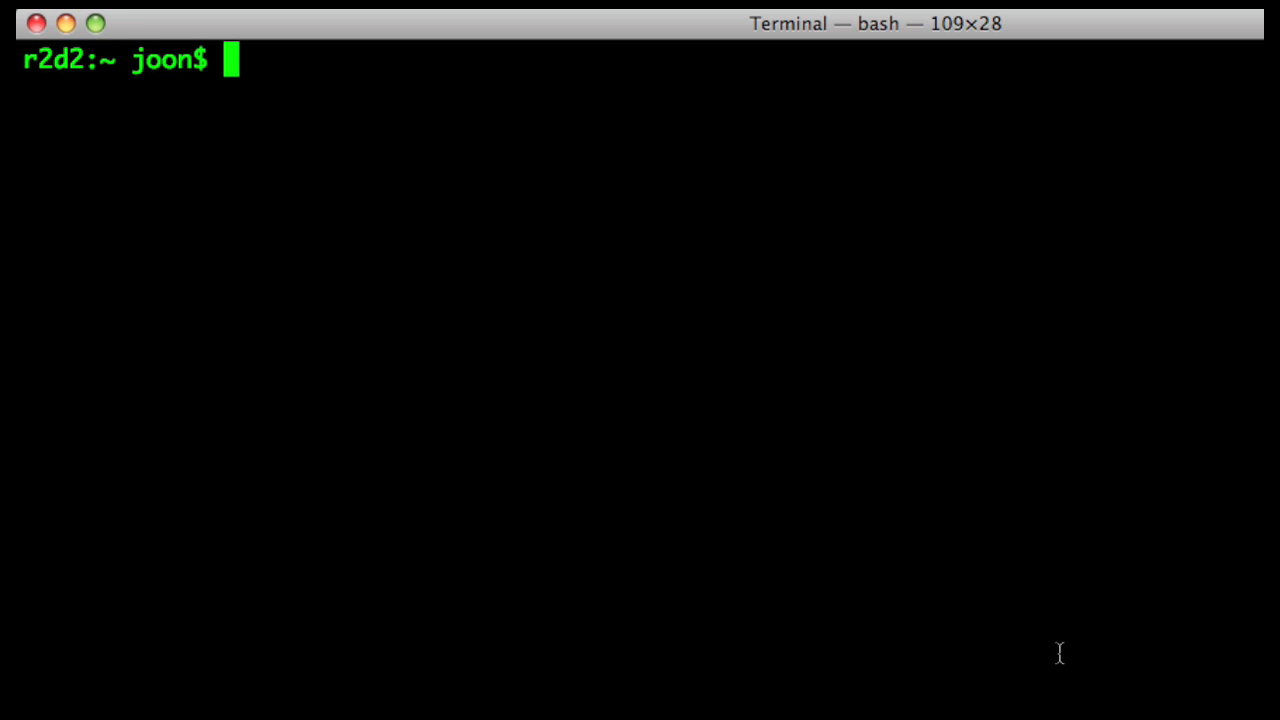
- Check Ruby, locate ffmpeg, and grep running processes for memcached
type("ruby -v")
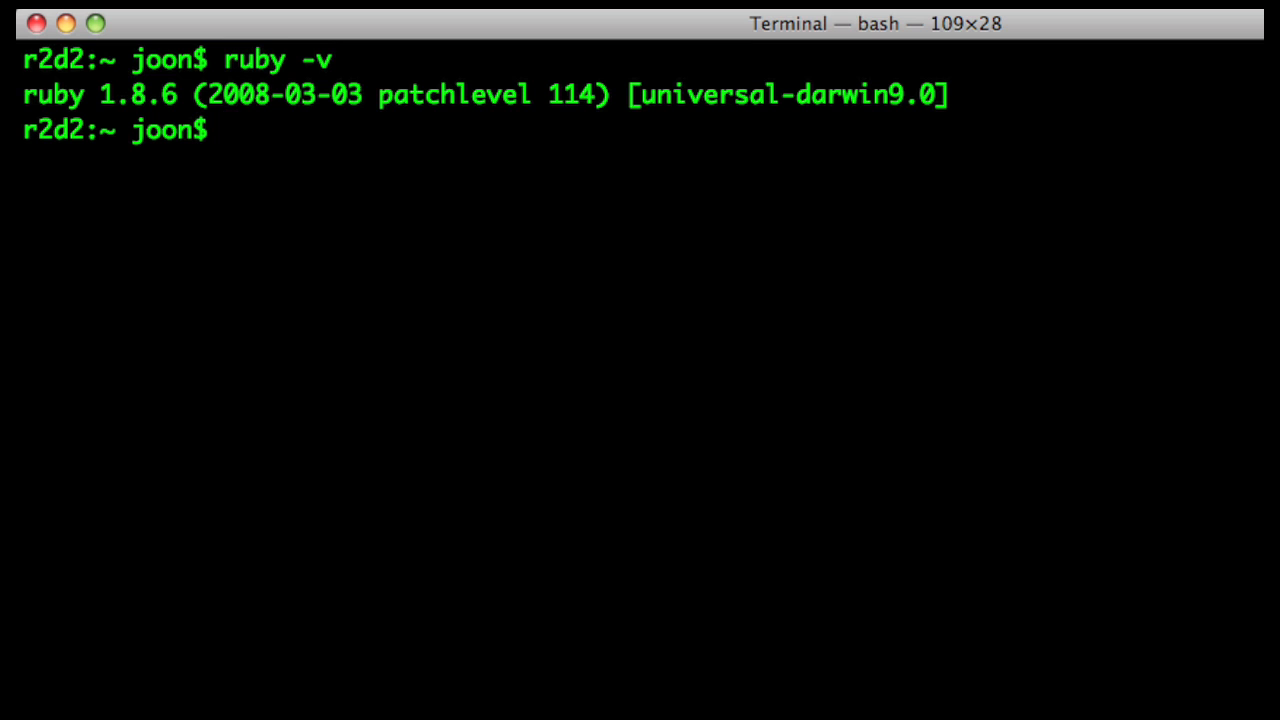
type("ruby")
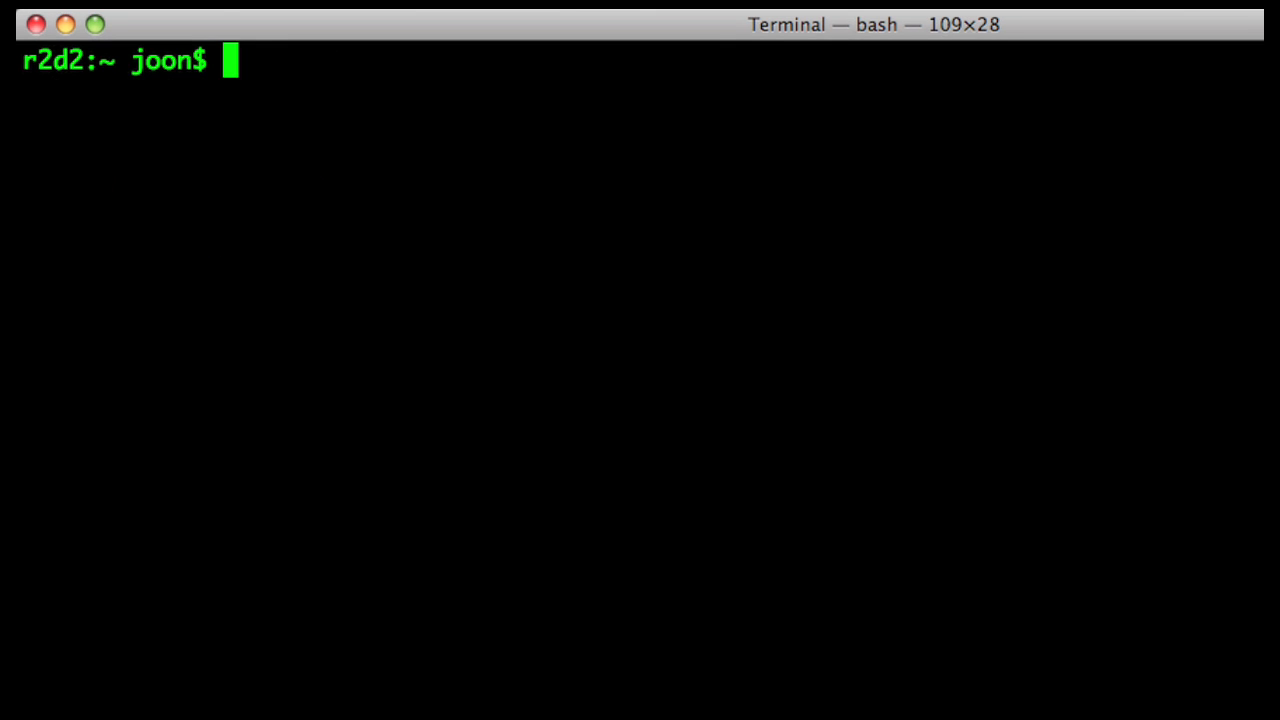
type("which ffmpeg")
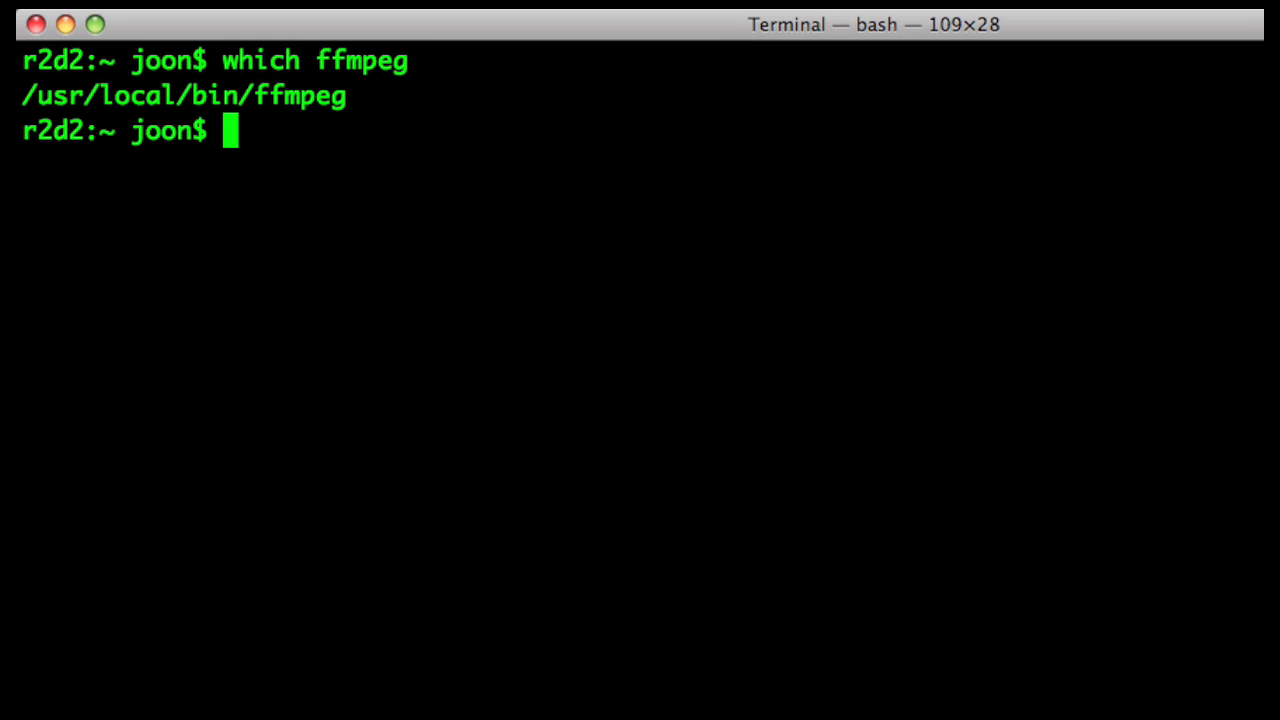
type("ps aux")
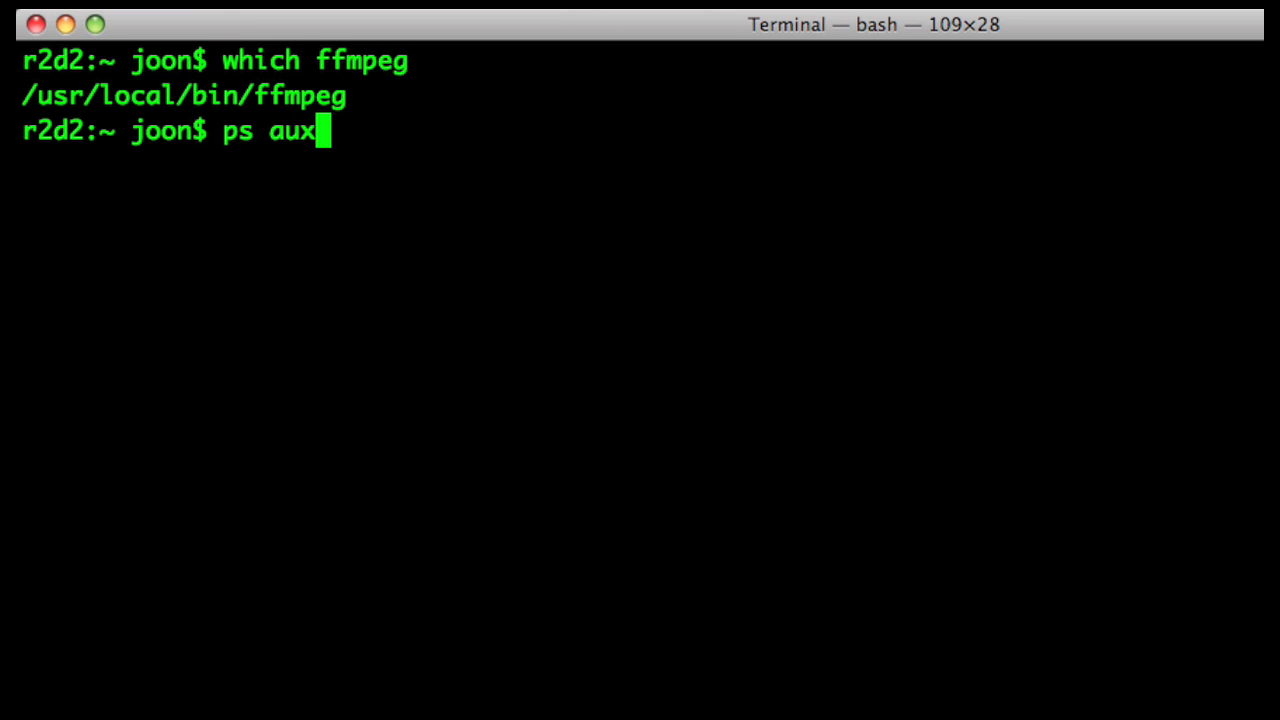
type("| grep")
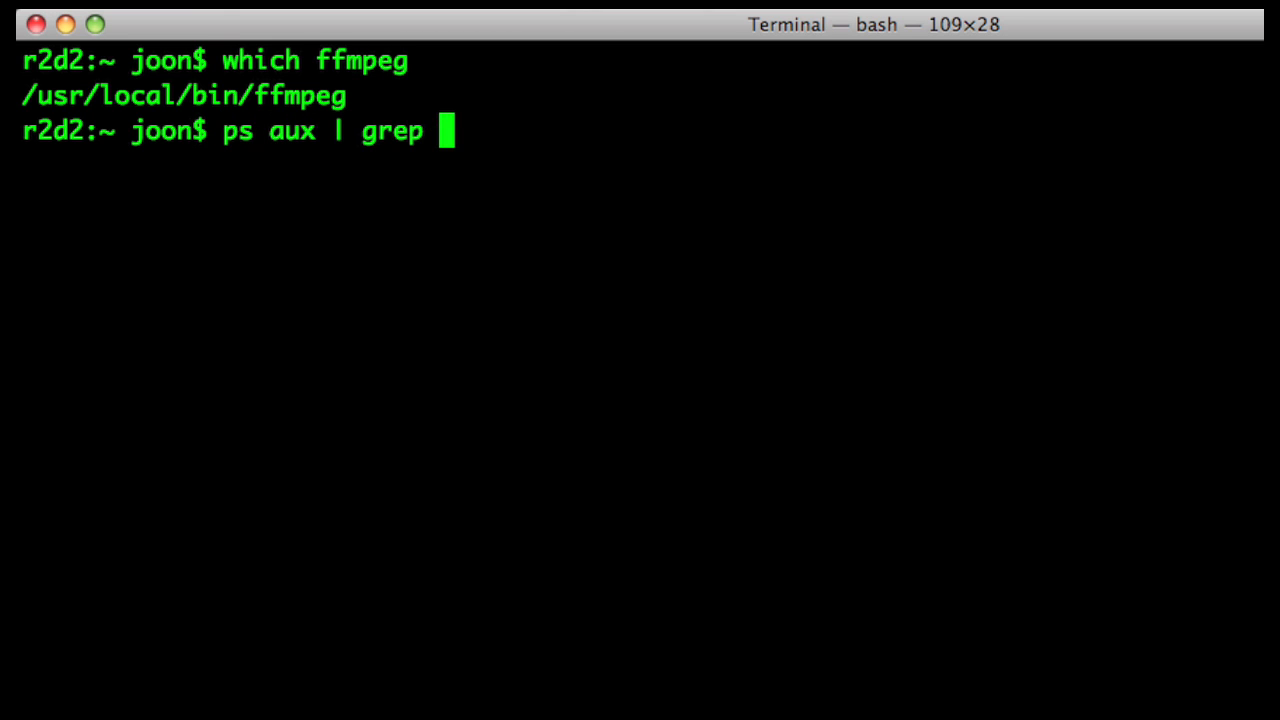
type("memcach")
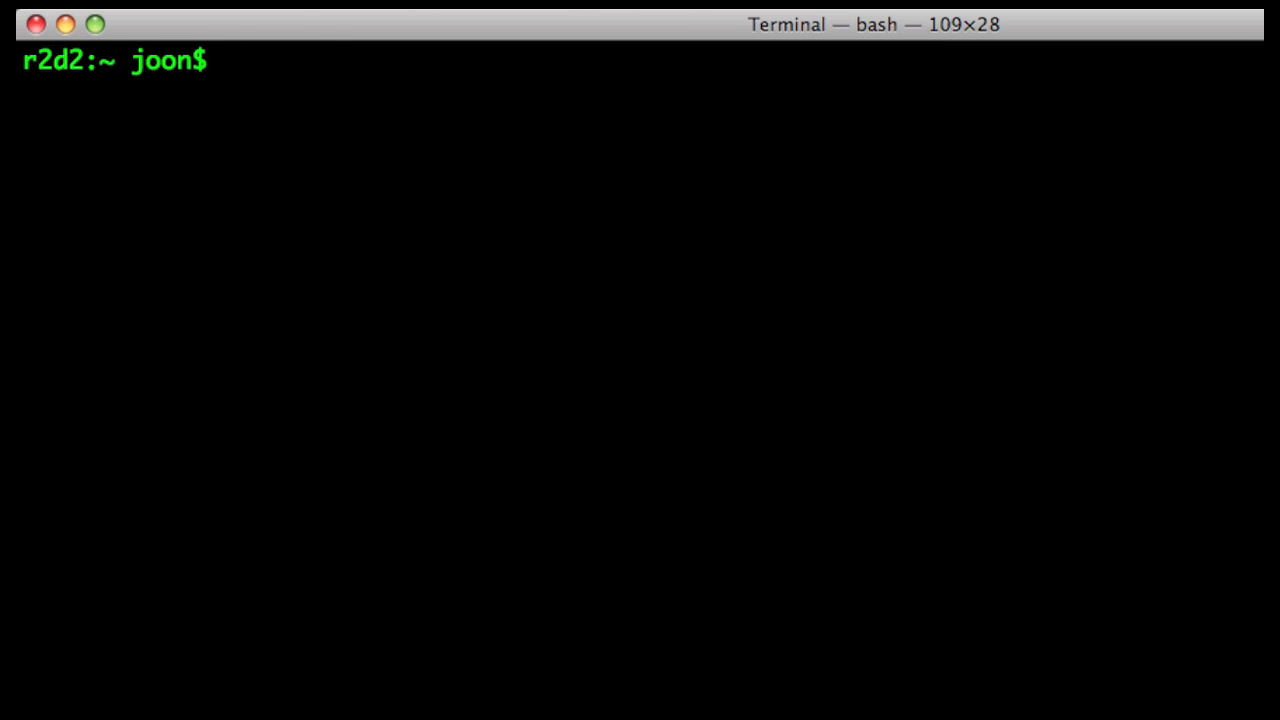
- Run gem install for the guid and memcache-client gems
type("gem install guid")
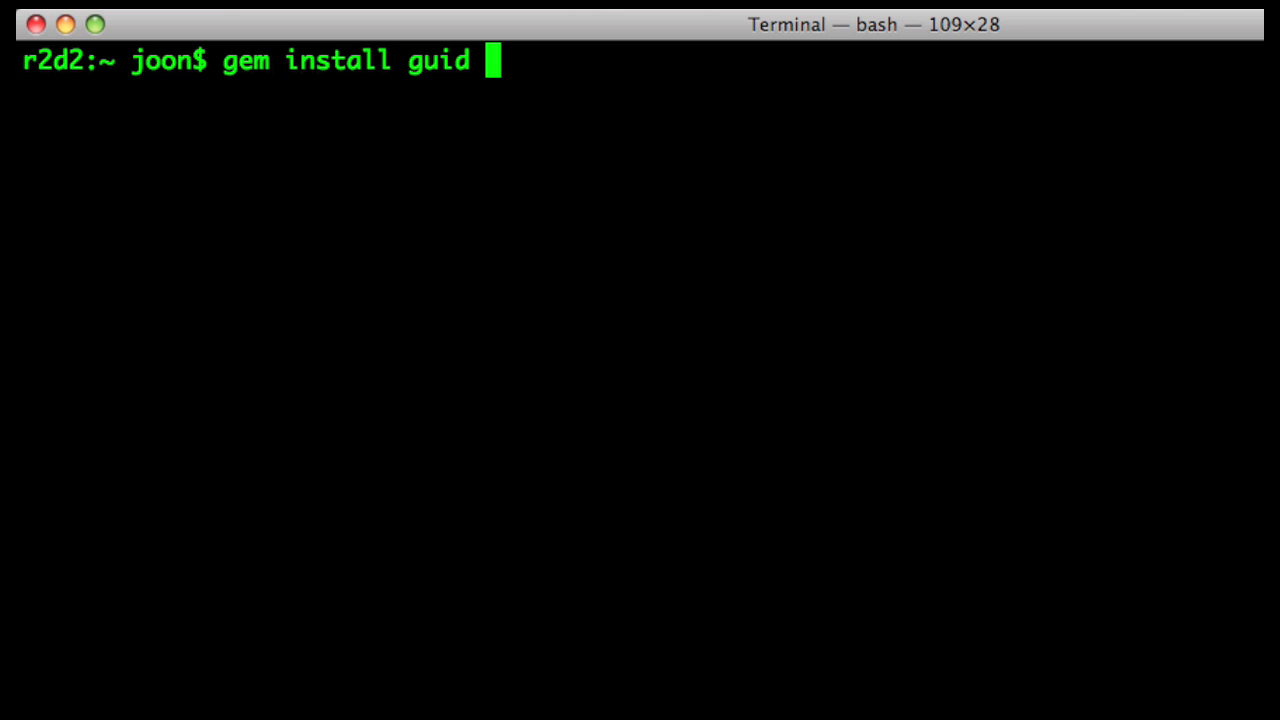
type("memcac")
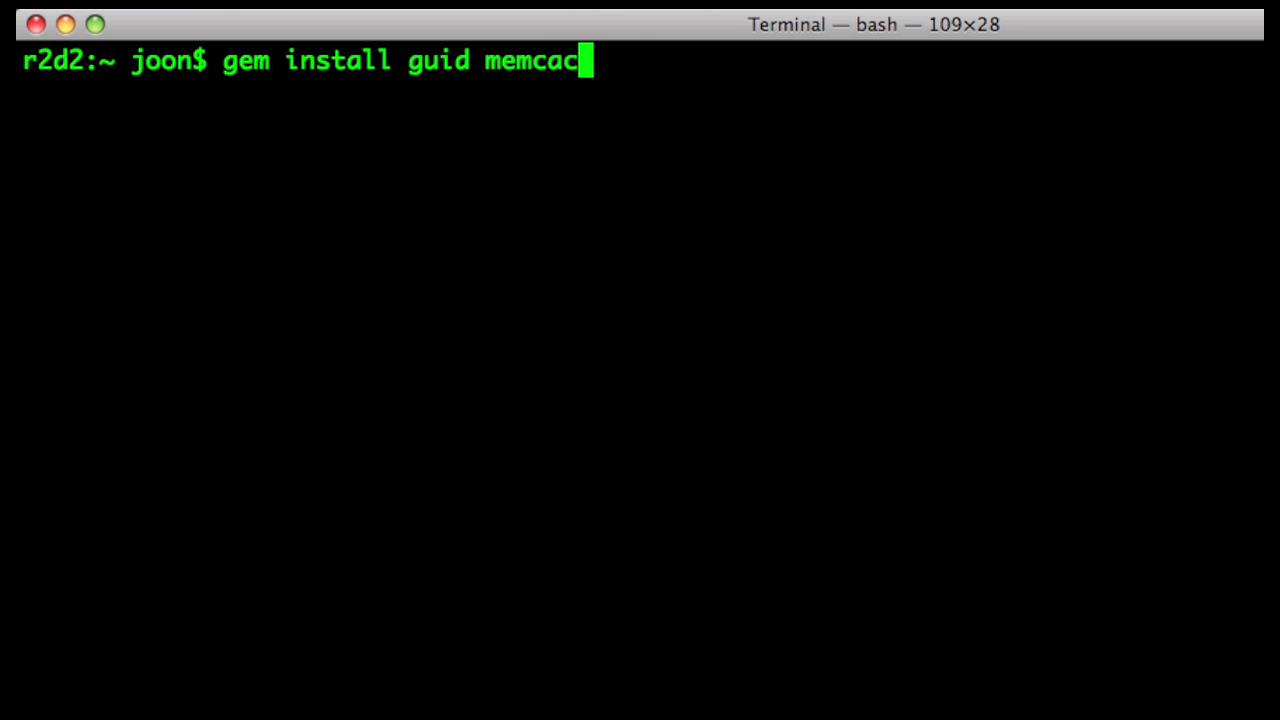
type("he-")
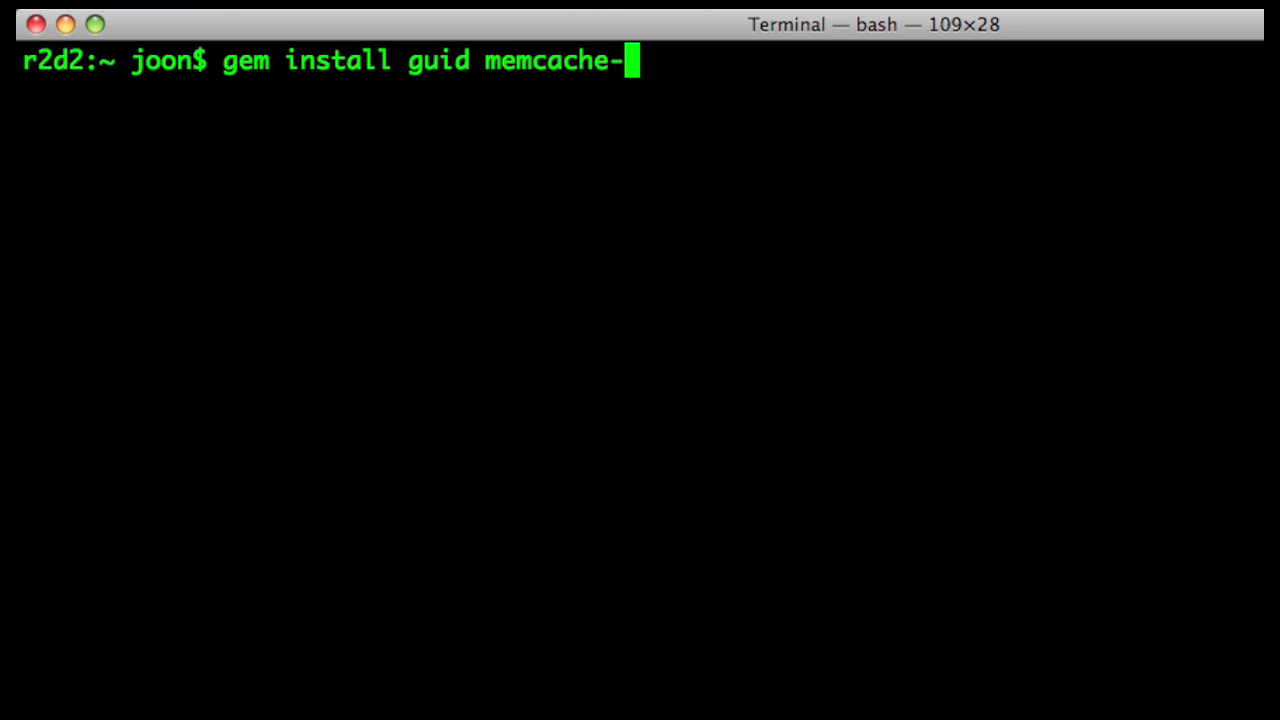
type("client")
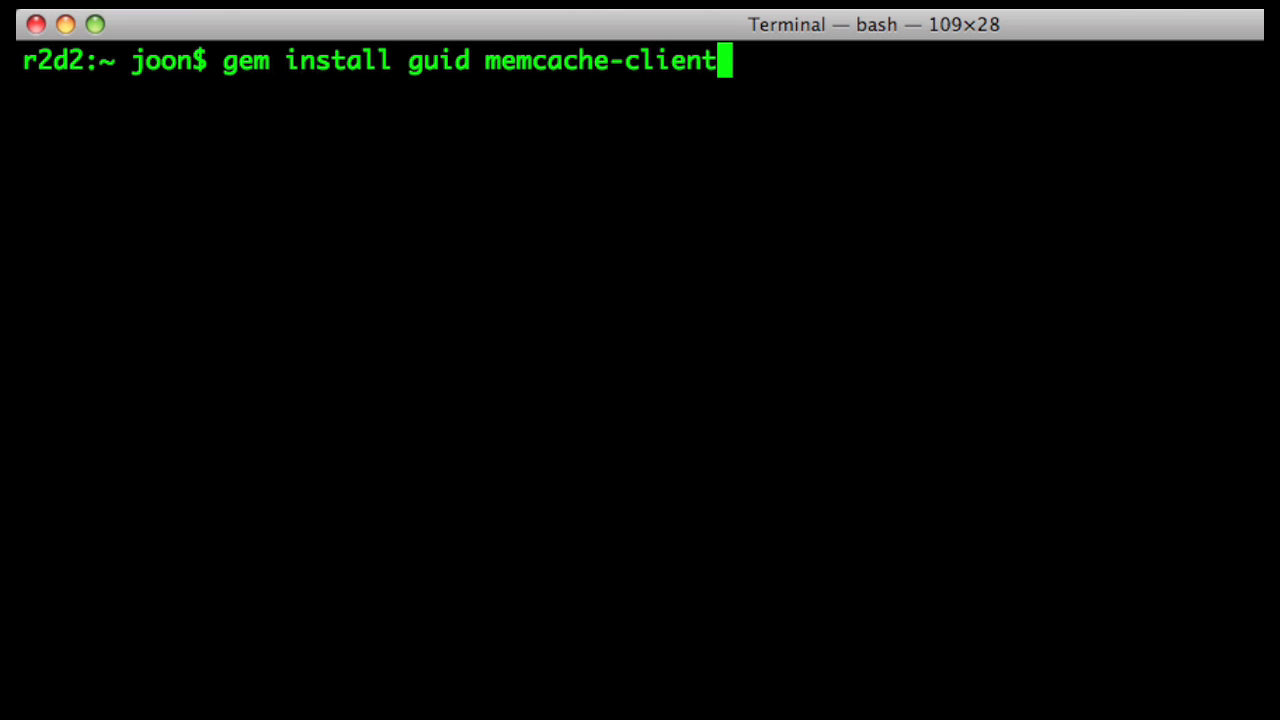
key("Return")
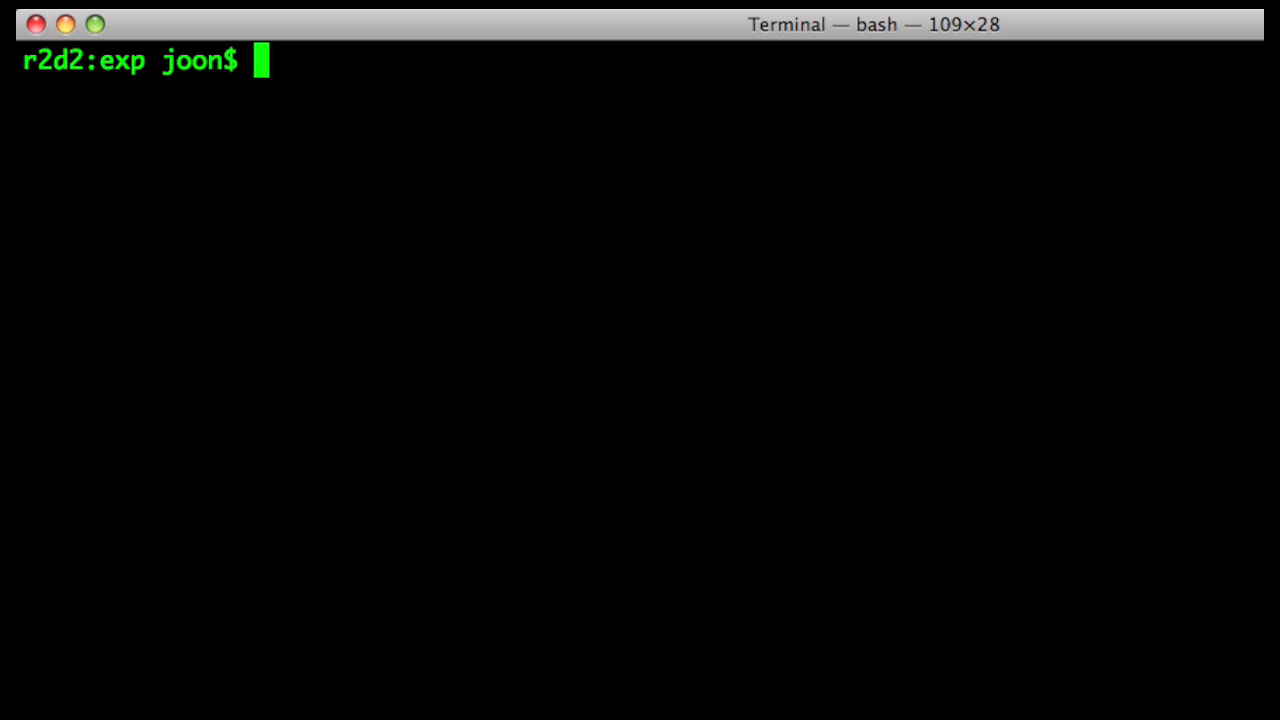
- Run ffmpeg -i GT_Erlang.mp4 GT_Erlang.swf to produce the SWF
type("ffmpeg -i GT_Erlang.mp4 GT_Erlang.swf")
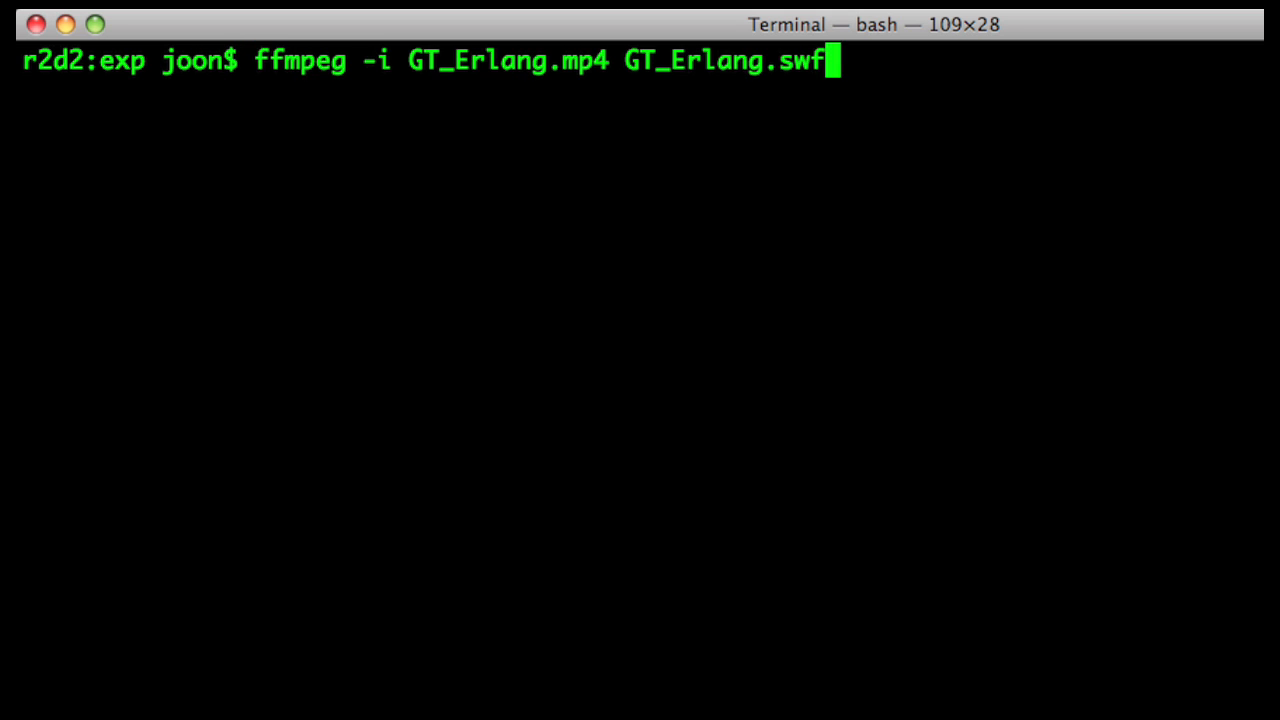
key("Return")
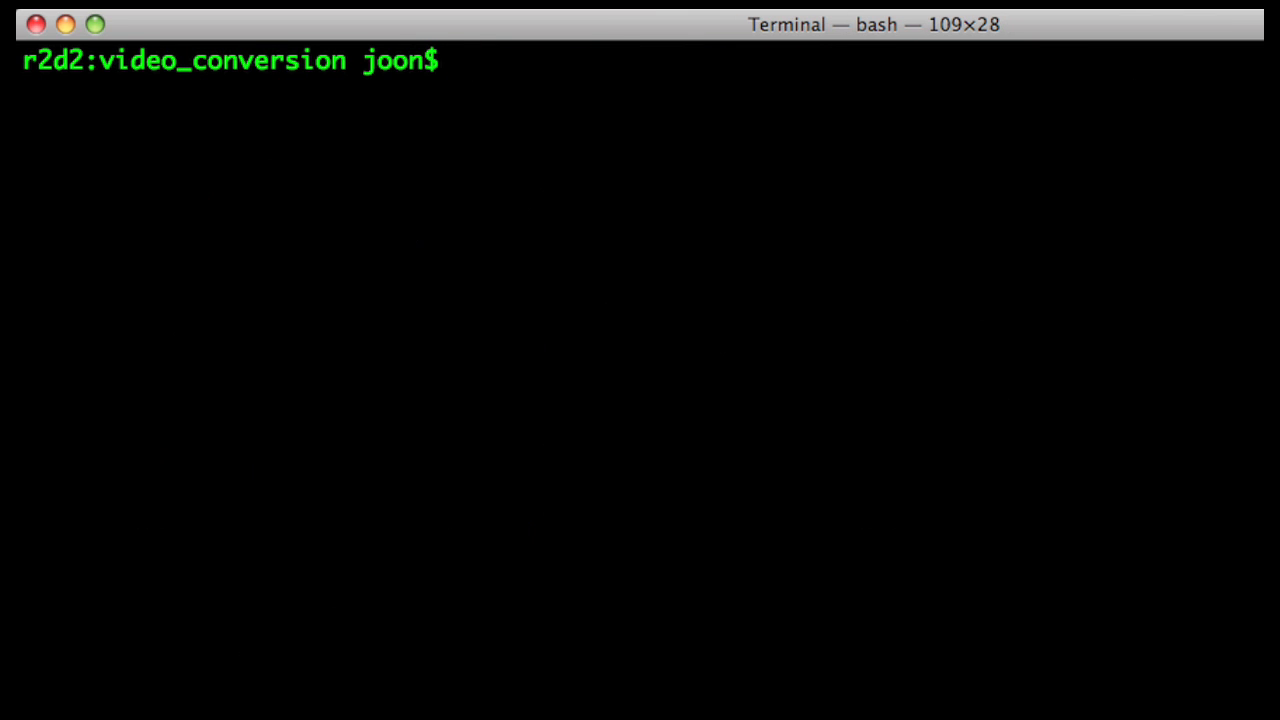
- Open convert.rb for editing with vi
type("vi co")
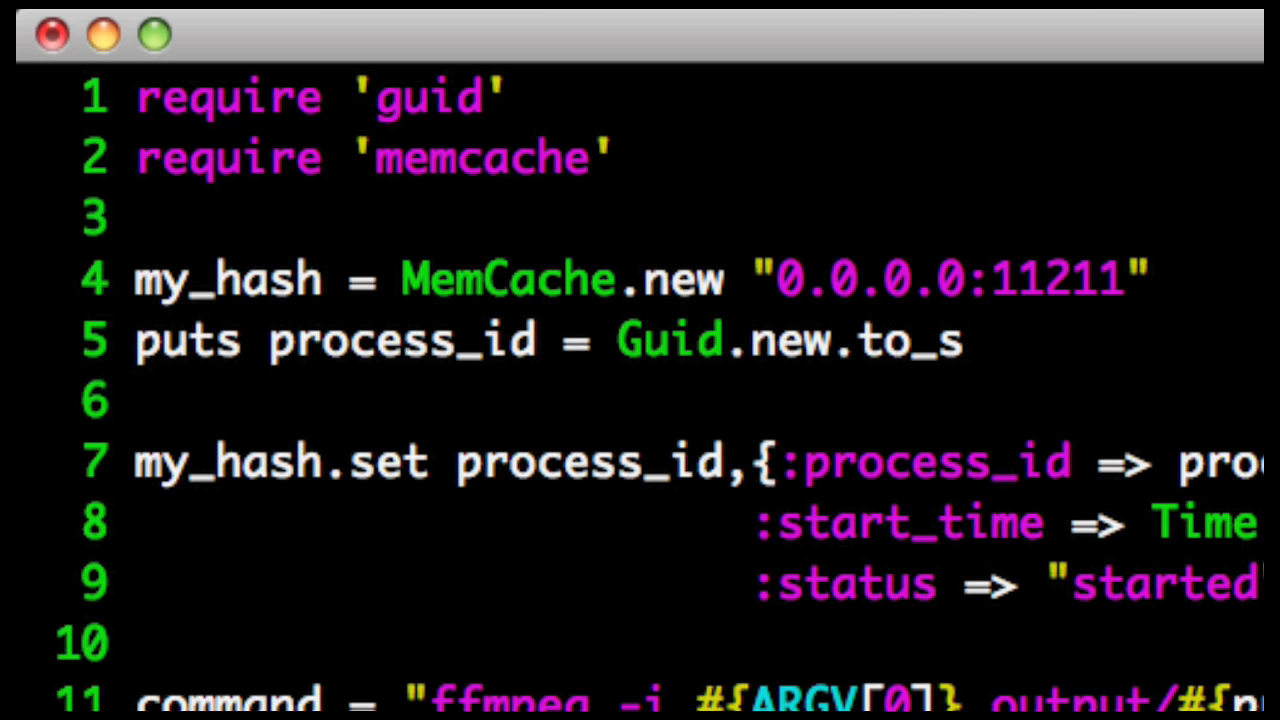
scroll("down", 3)
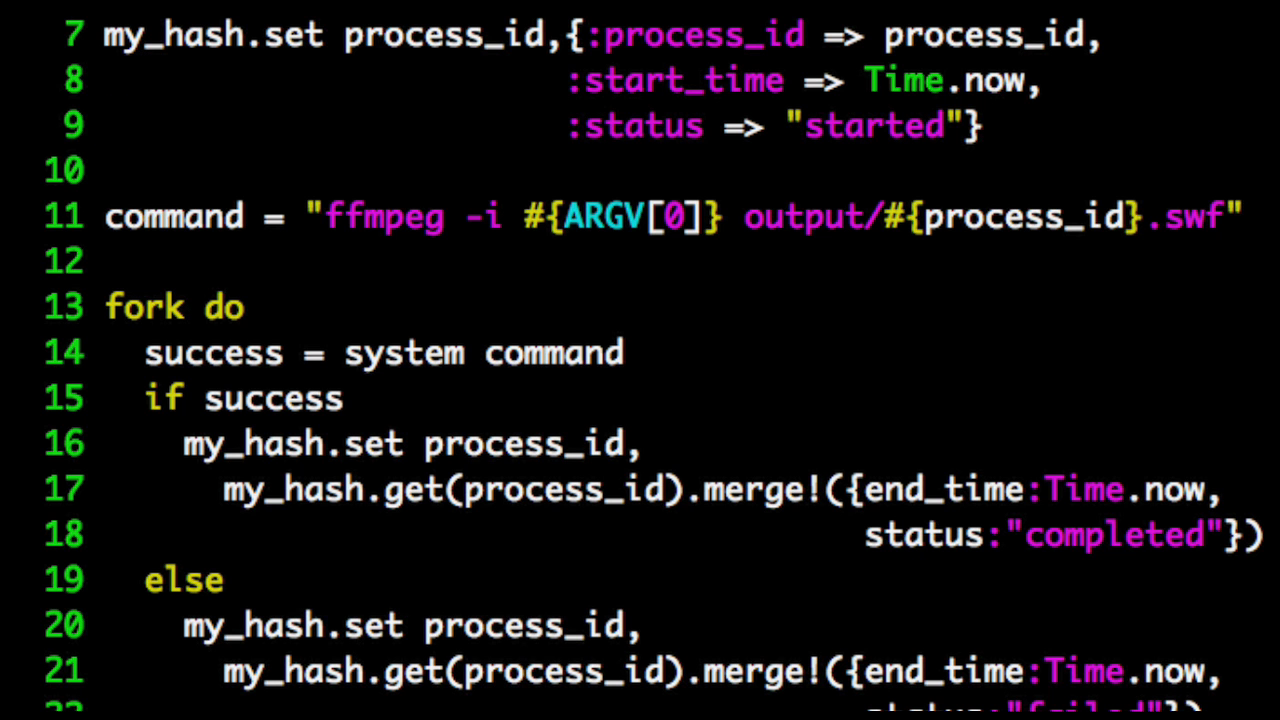
left_click(113, 489)
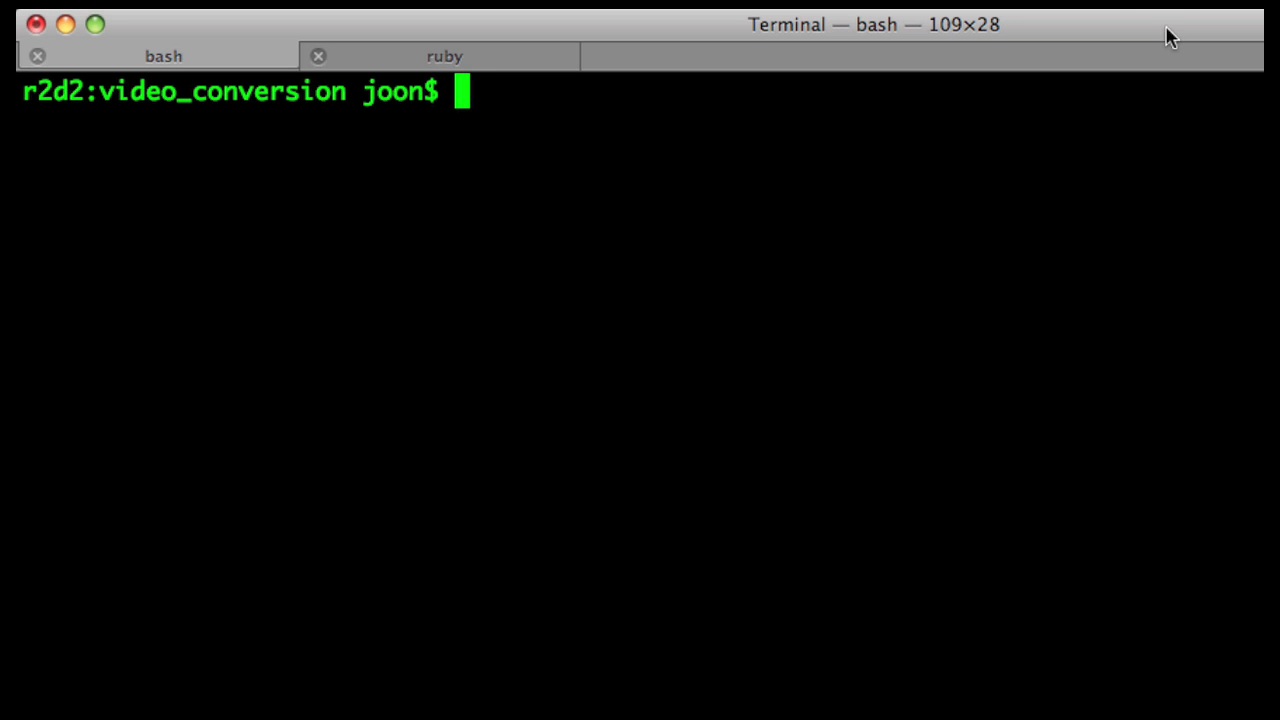
- Run ruby convert.rb on input/GT_Erlang.mp4
type("ruby convert.rb")
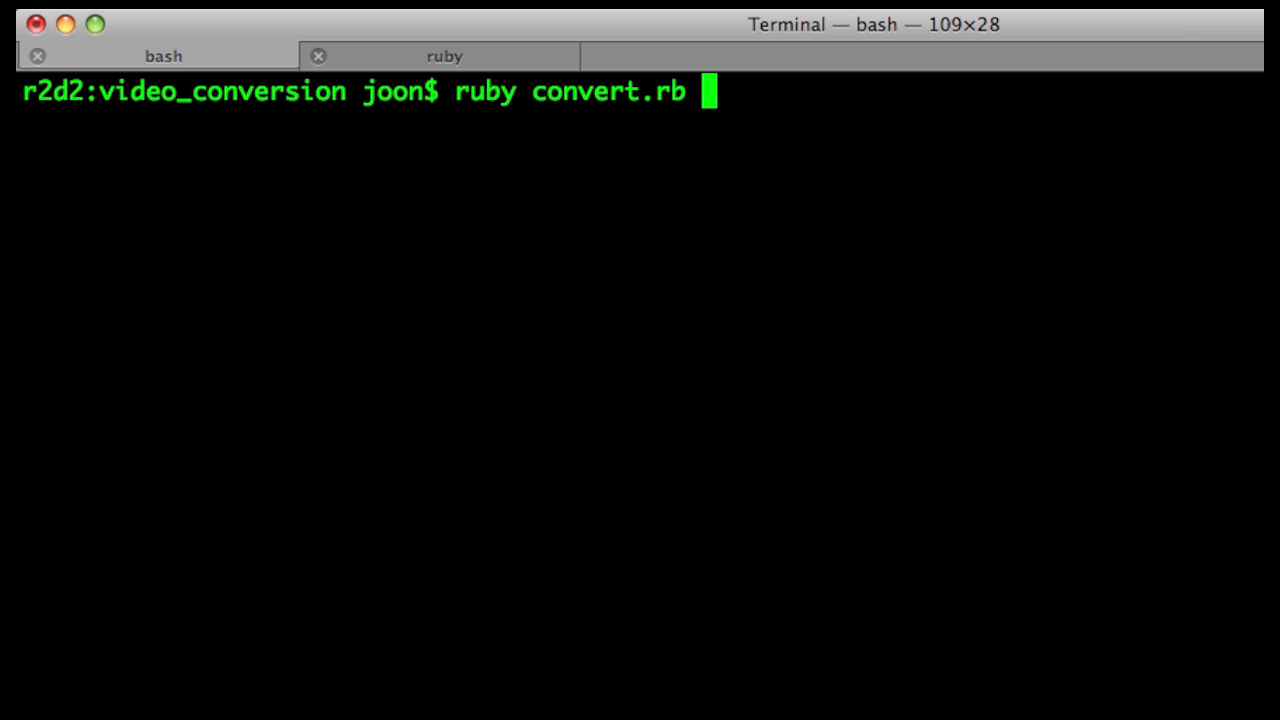
type("input/")
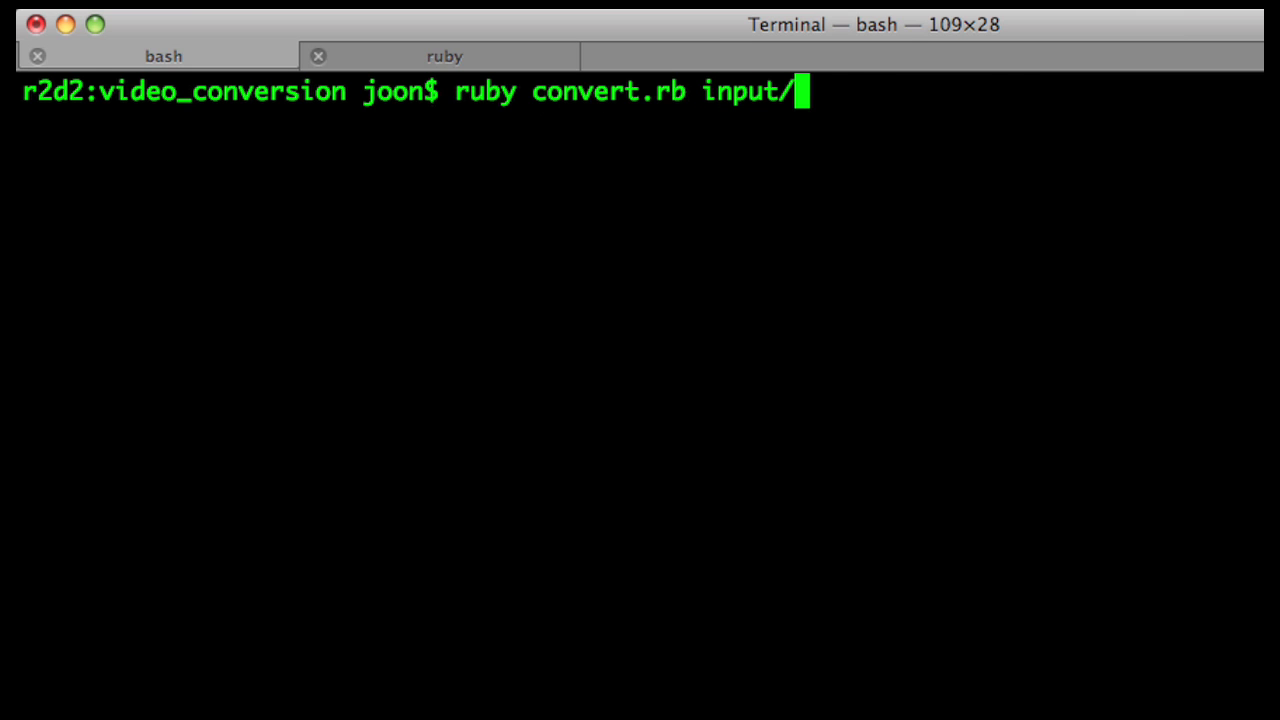
type("GT_Erlang.mp4")
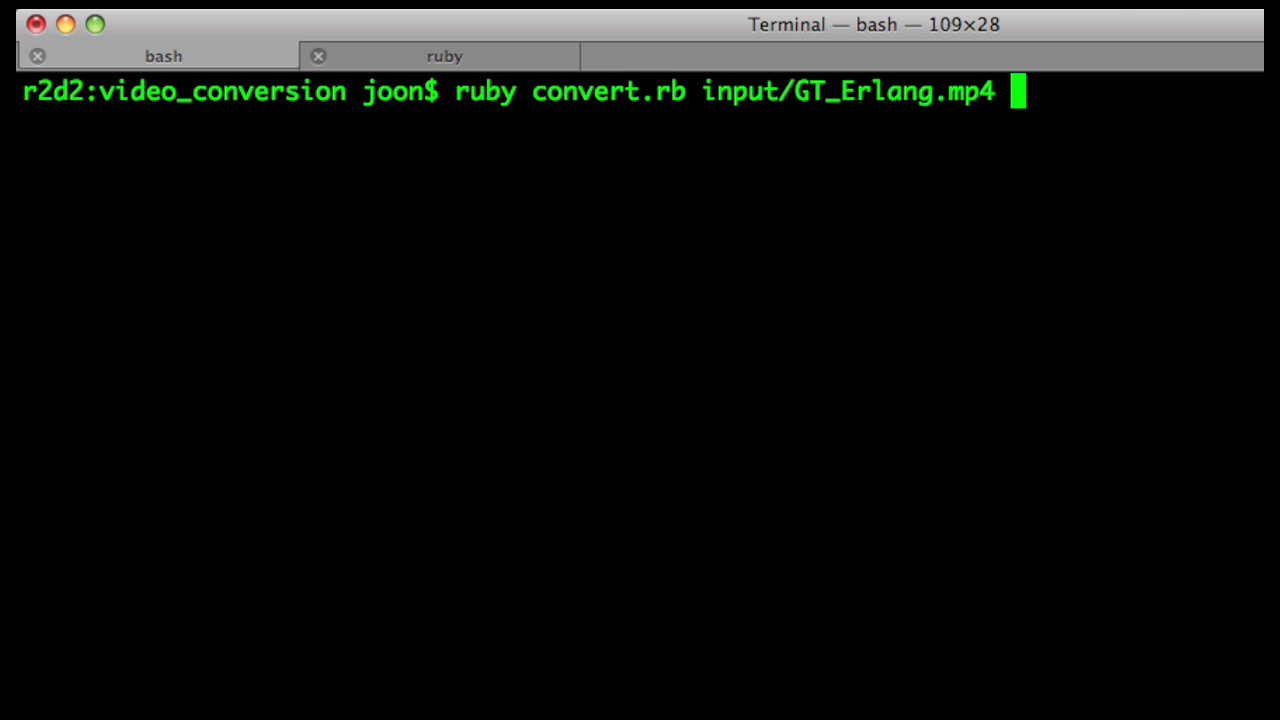
key("Return")
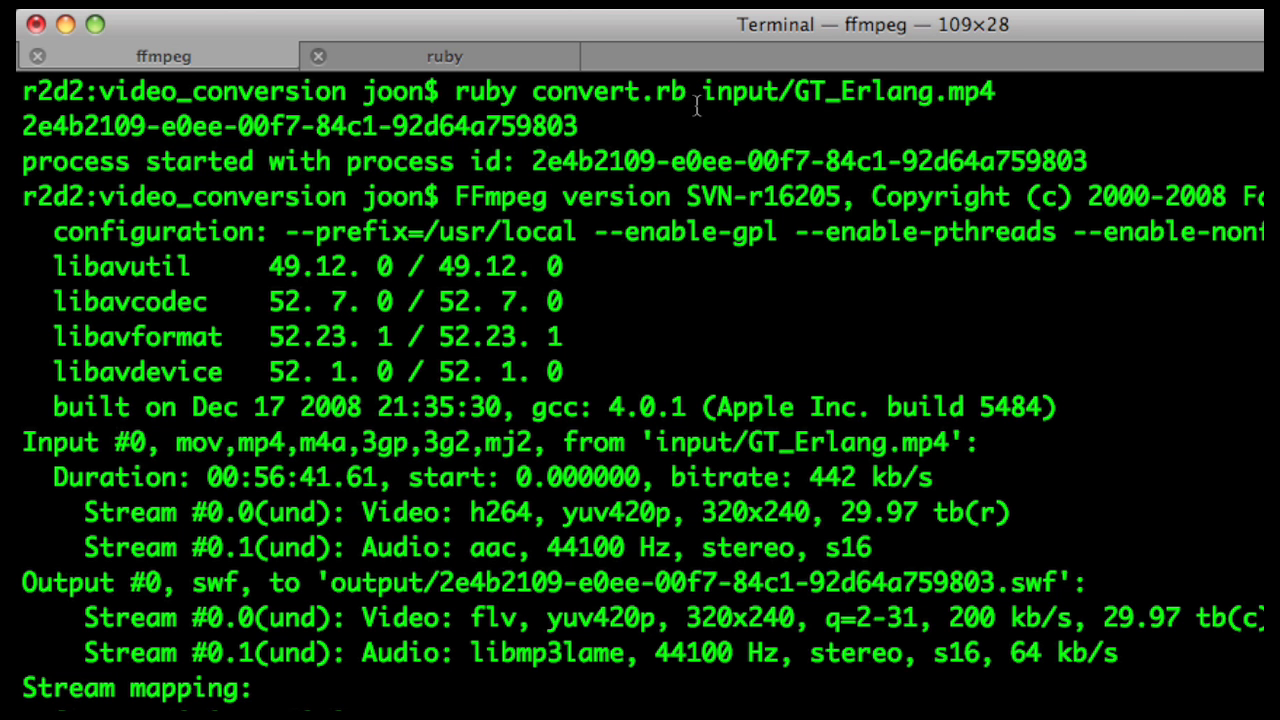
mouse_move(576, 135)
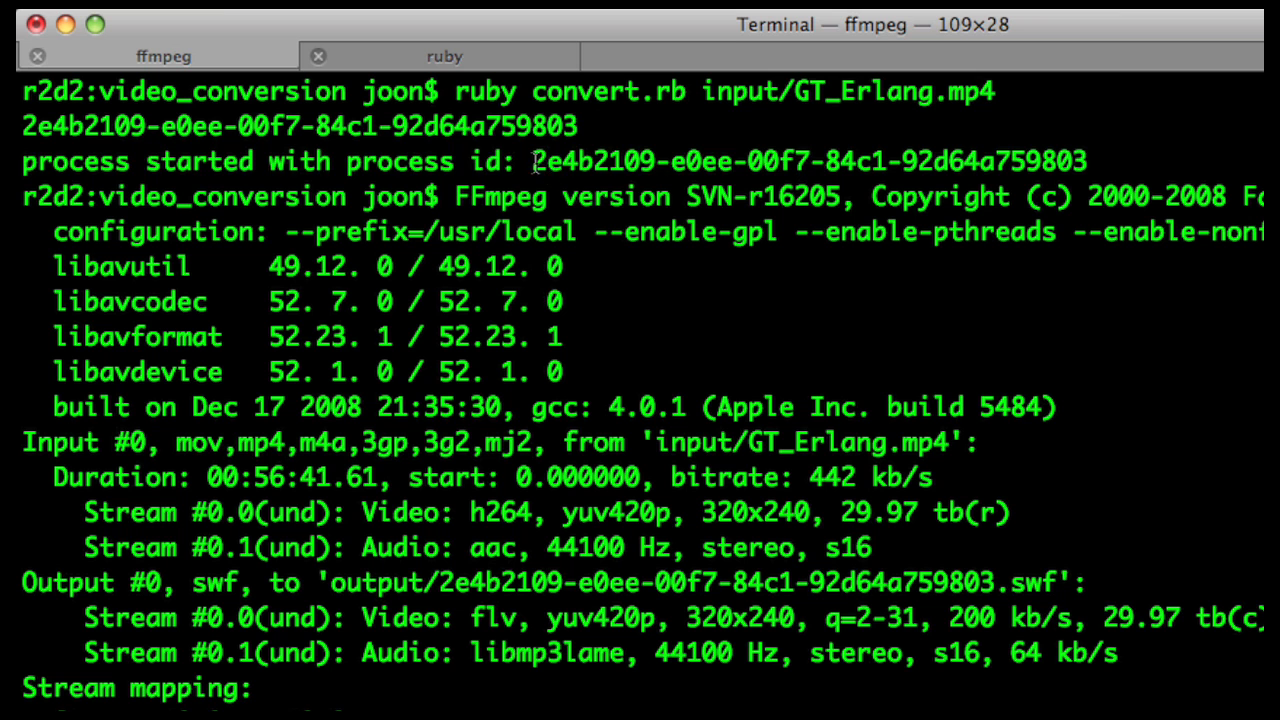
- In irb, run c.get "2e4b2109-e0ee-00f7-84c1-92d64a759803" to view the status hash
left_click_drag(533, 161, 1083, 161)
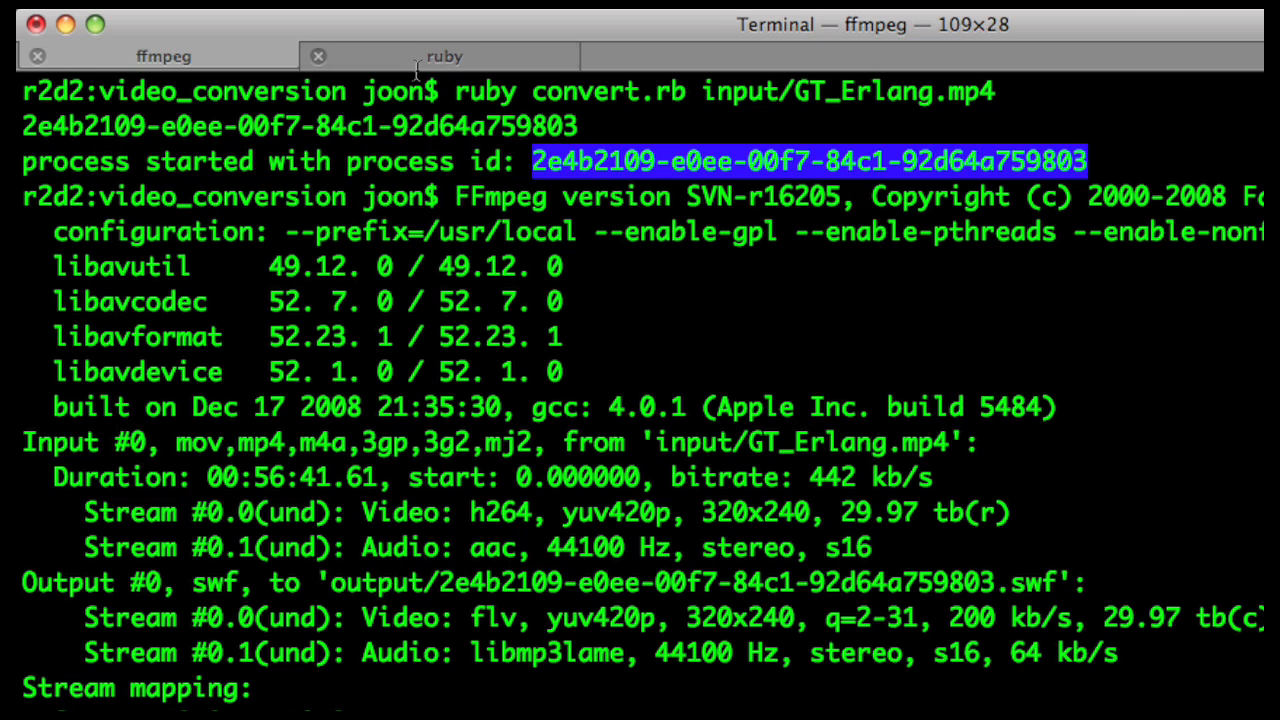
left_click(444, 55)
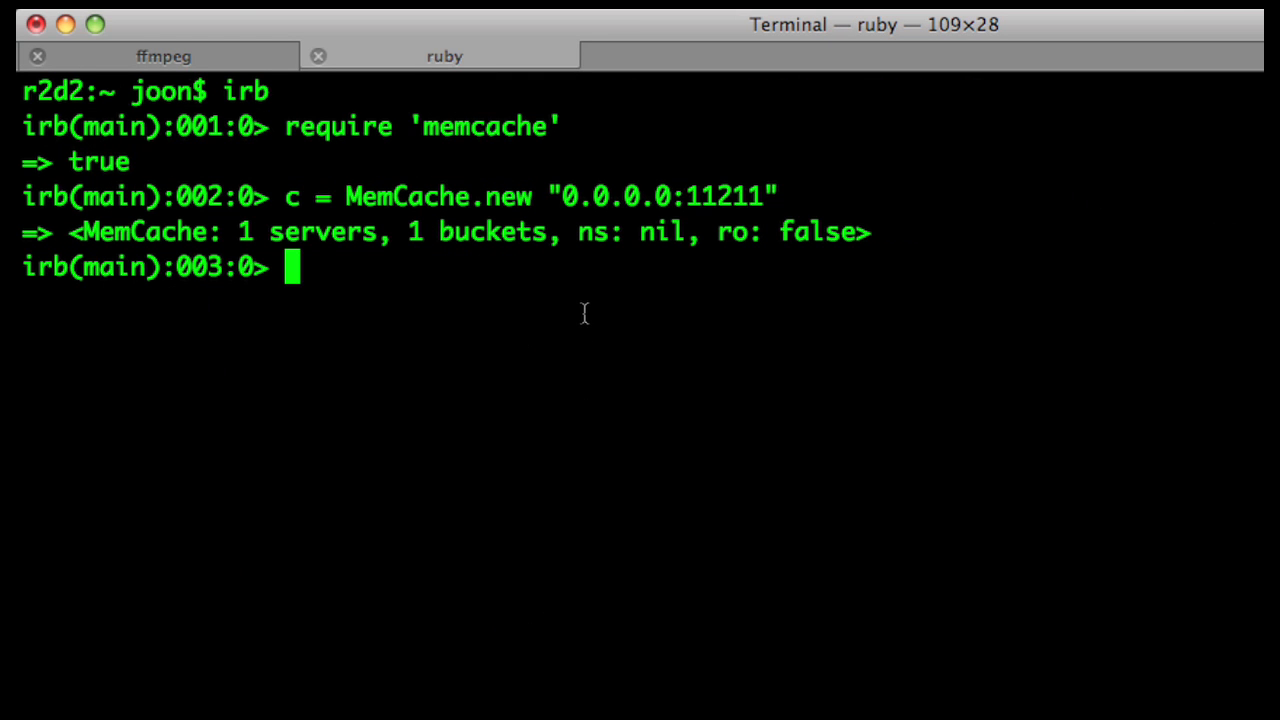
mouse_move(586, 300)
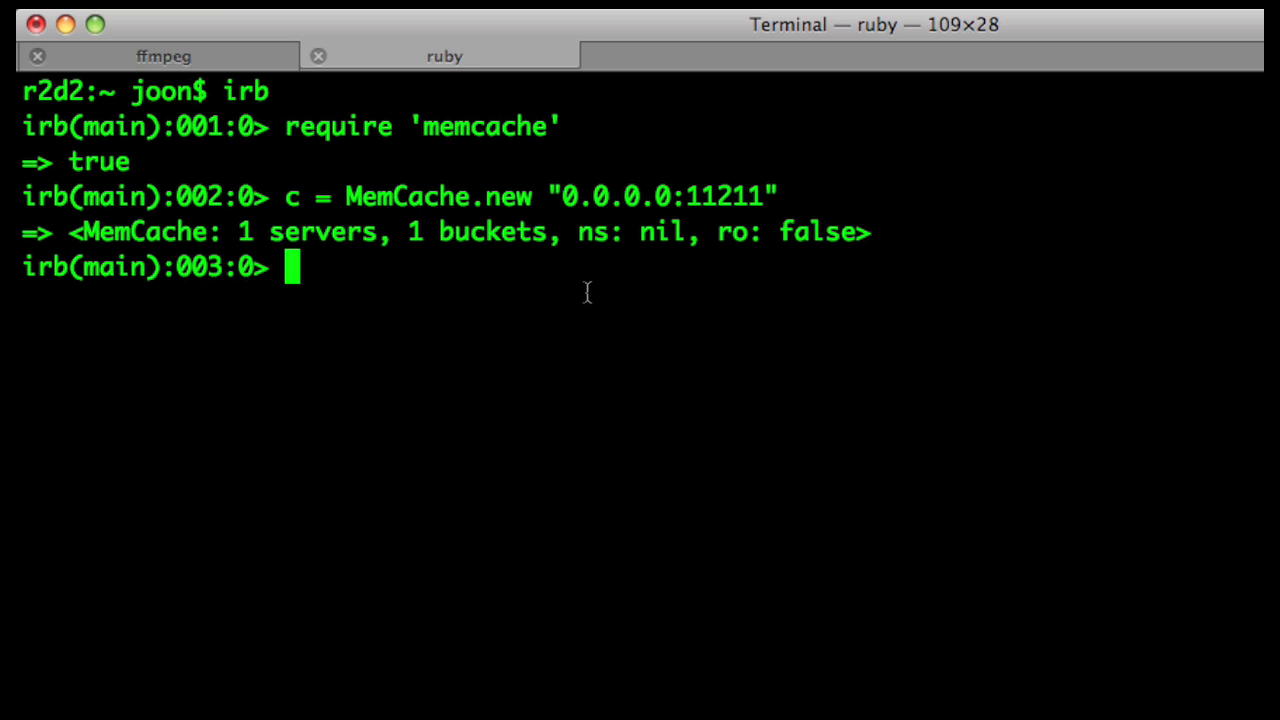
type("c")
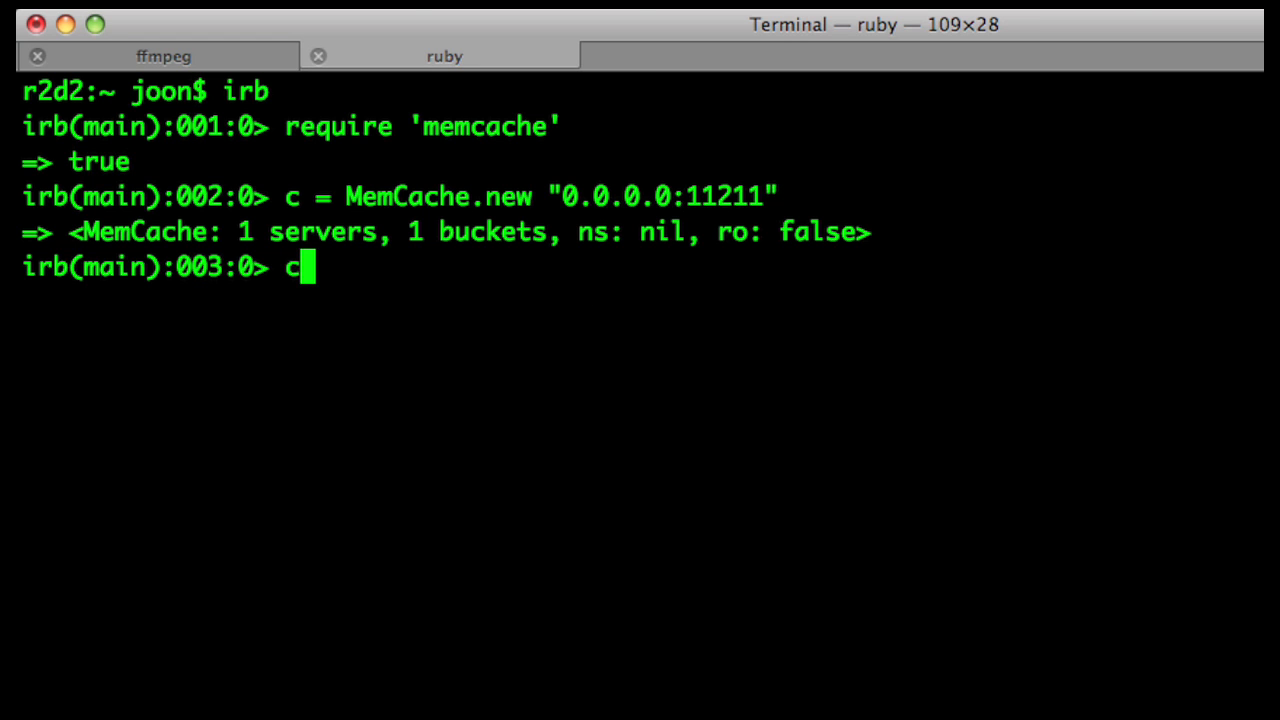
type(".get \"")
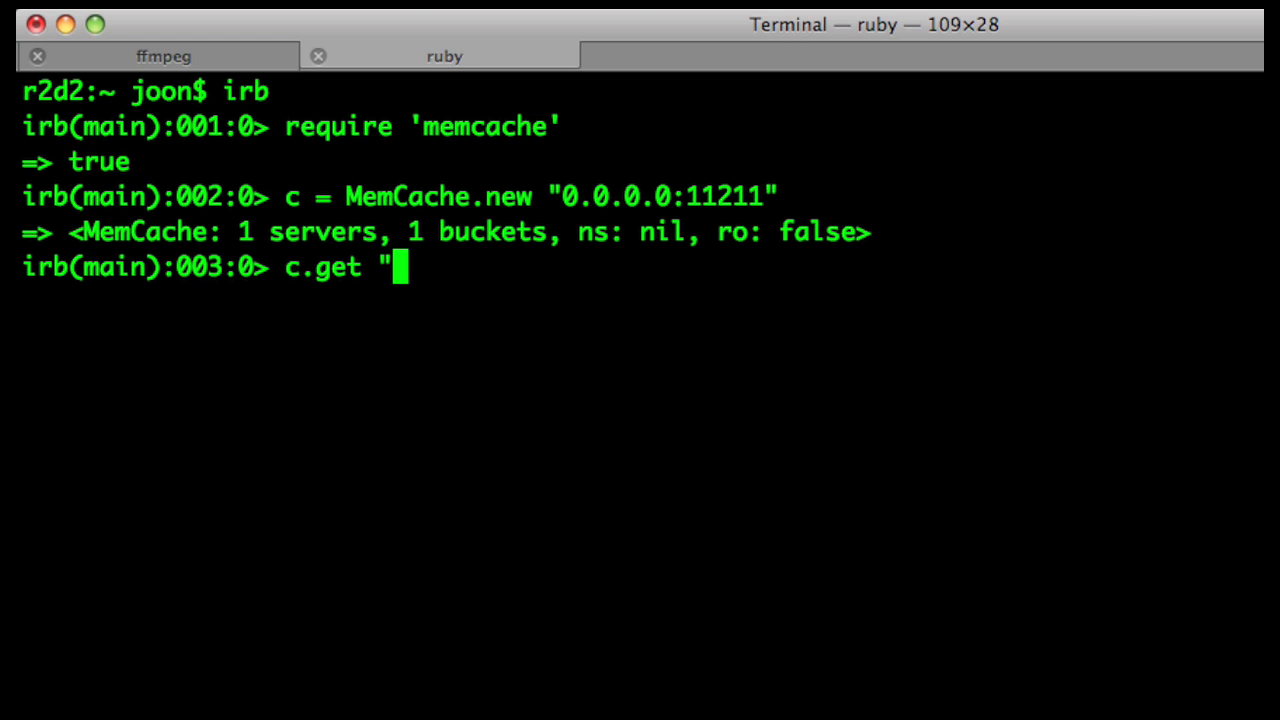
left_click(163, 55)
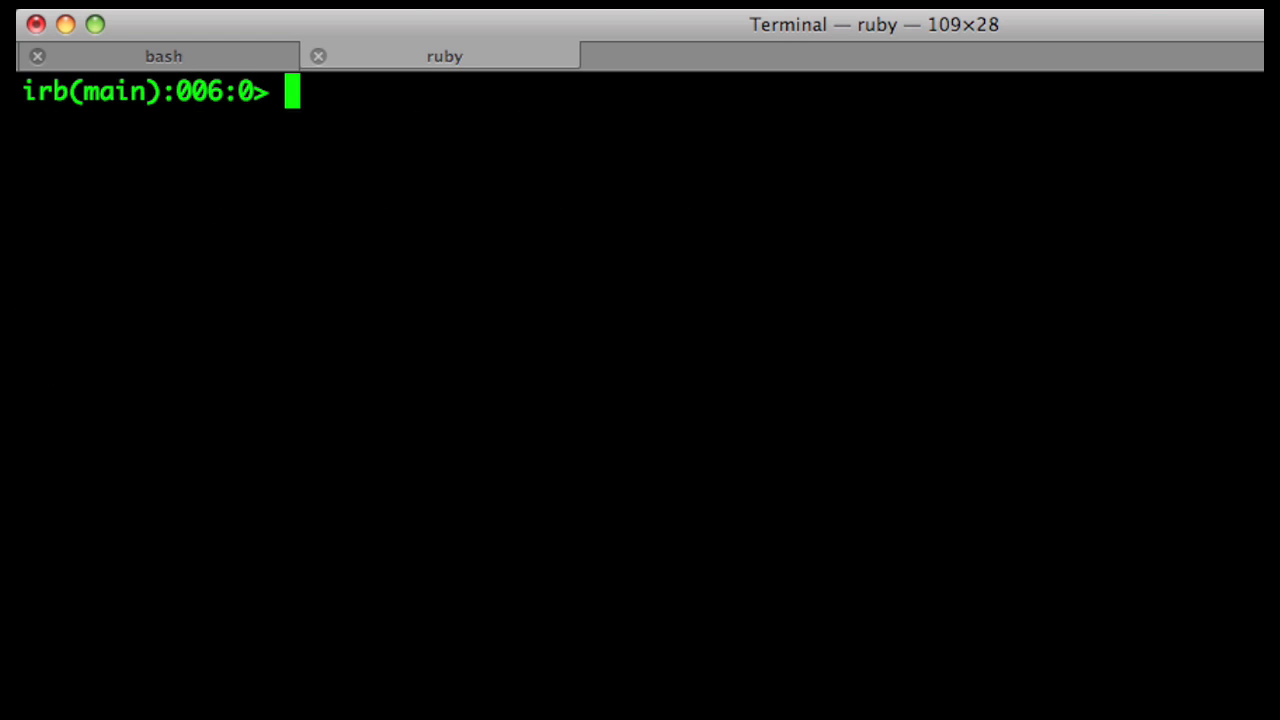
type("c.get \"2e4b2109-e0ee-00f7-84c1-92d64a759803\"")
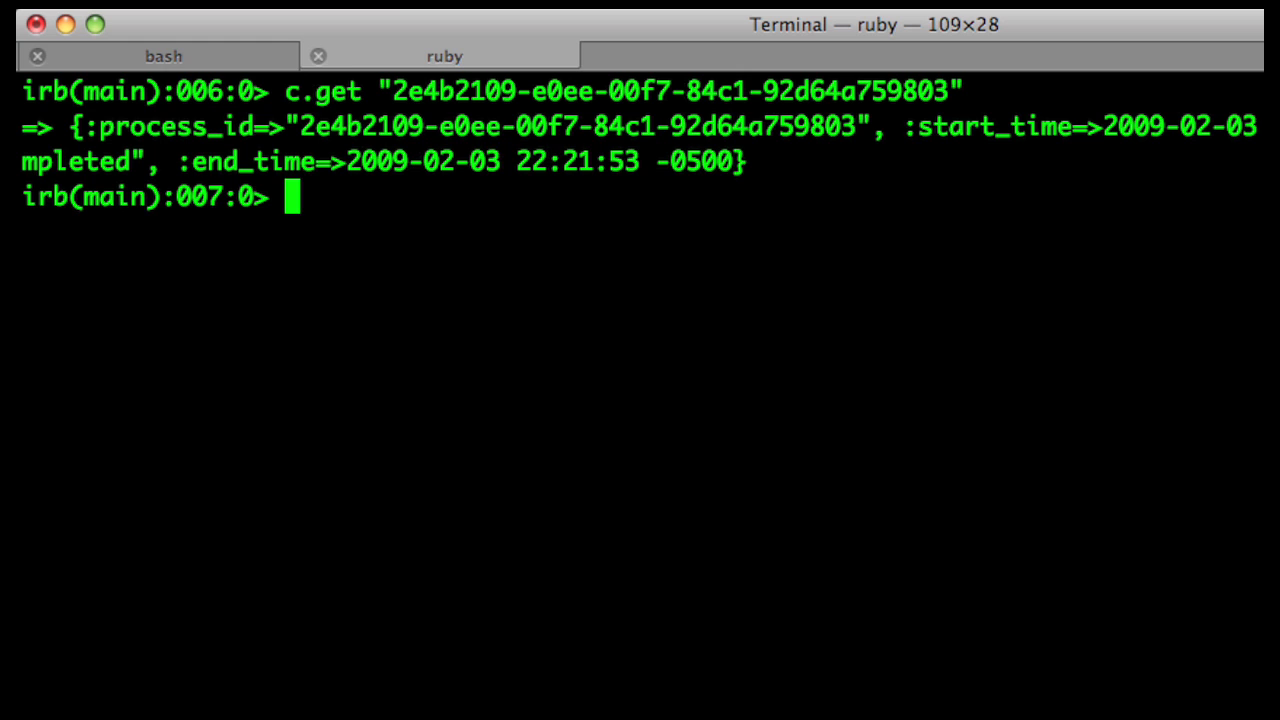
left_click(160, 55)
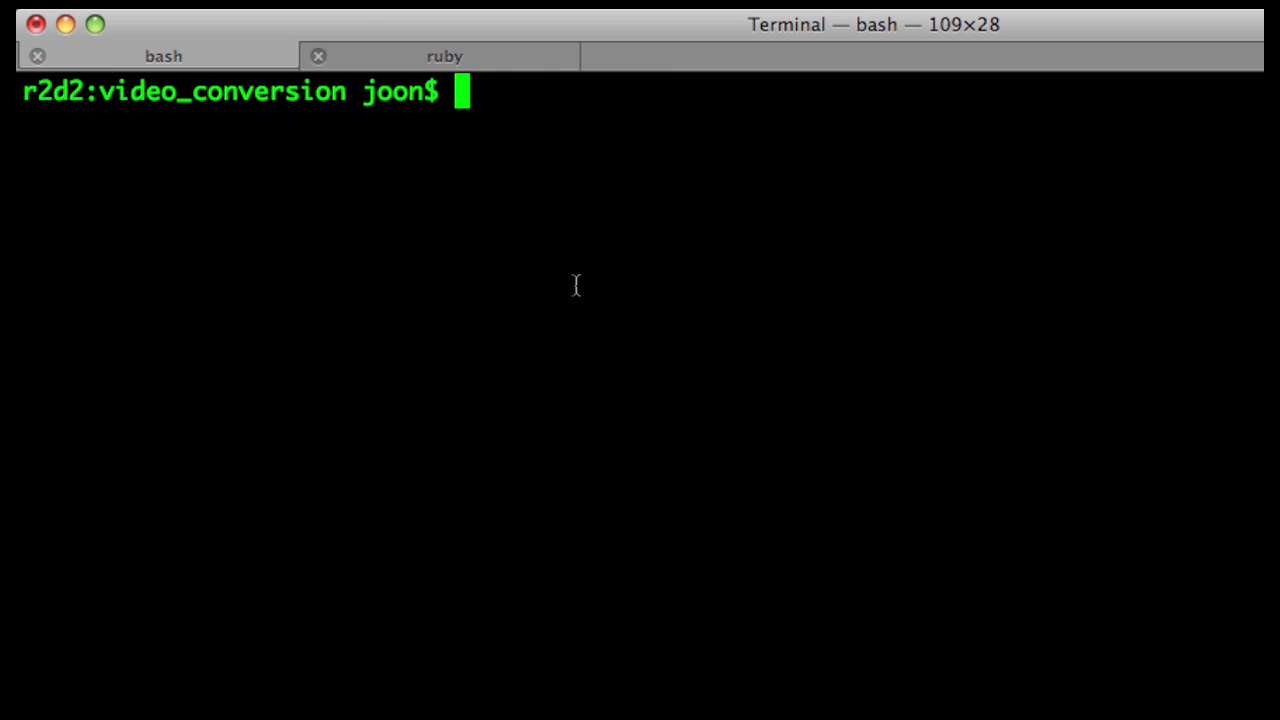
- Go to output/ and open 2e4b2109-e0ee-00f7-84c1-92d64a759803.swf
type("ls")
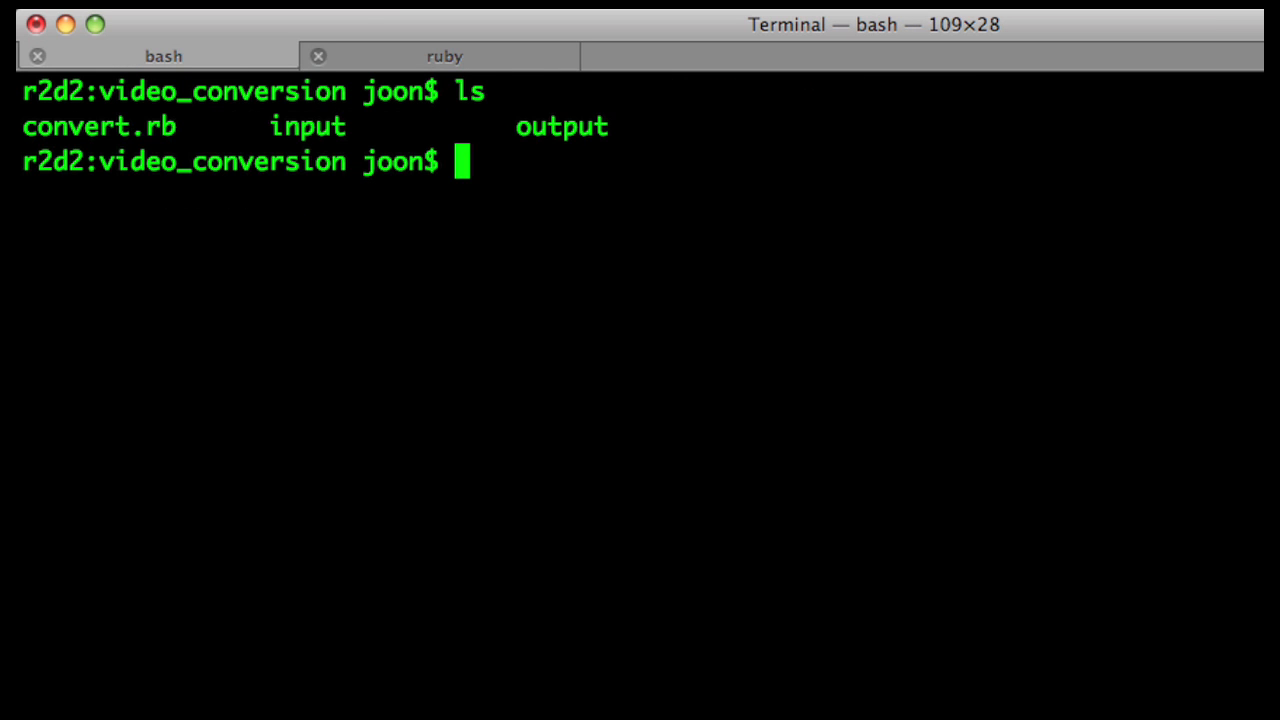
type("cd output/")
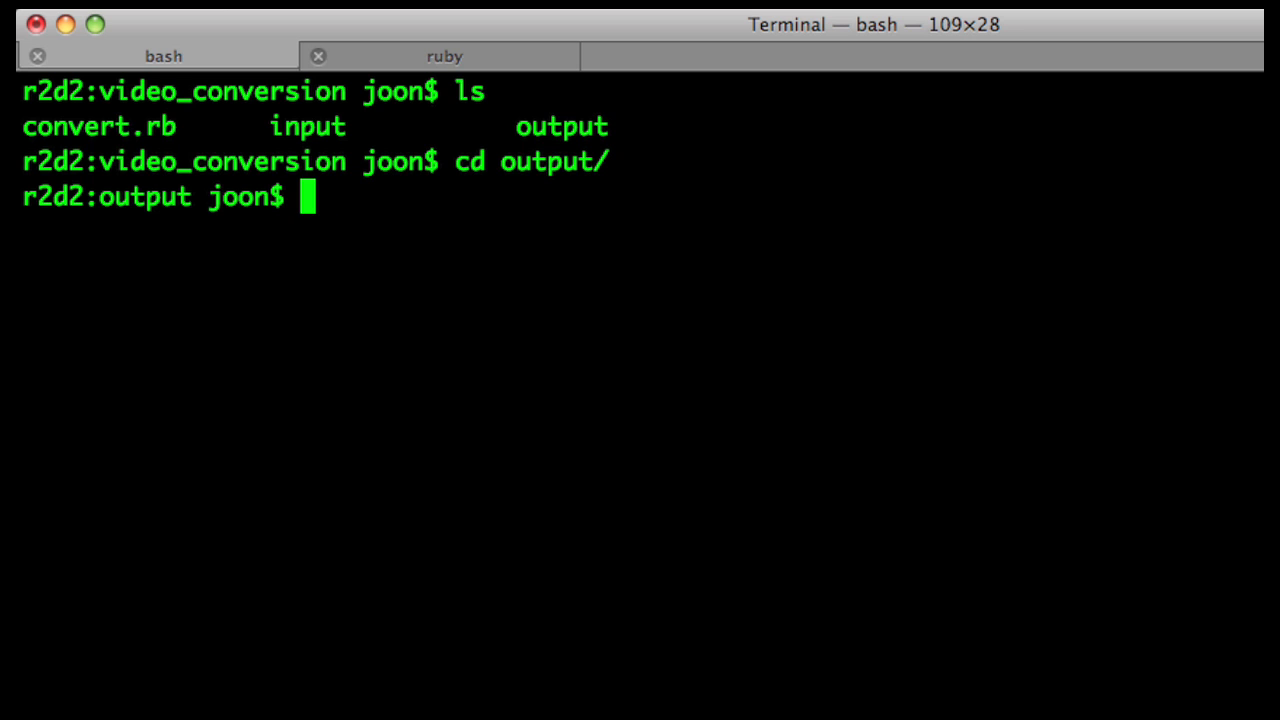
type("ls")
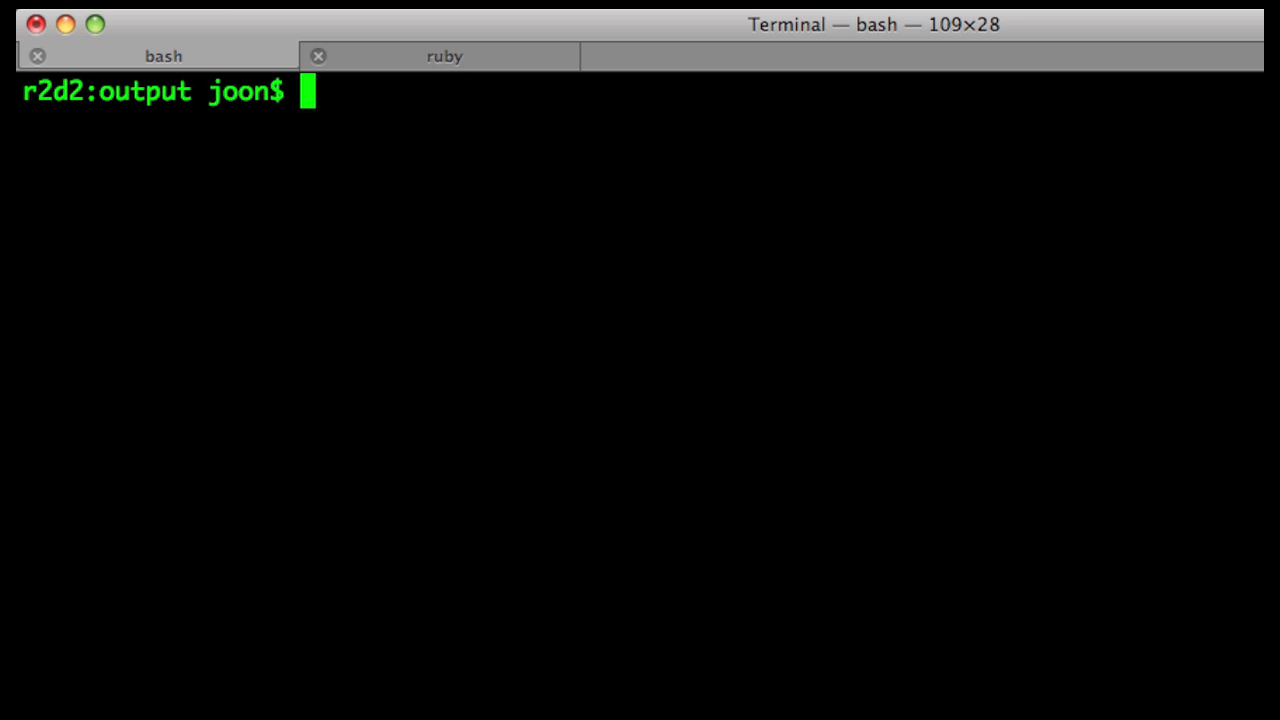
type("open")
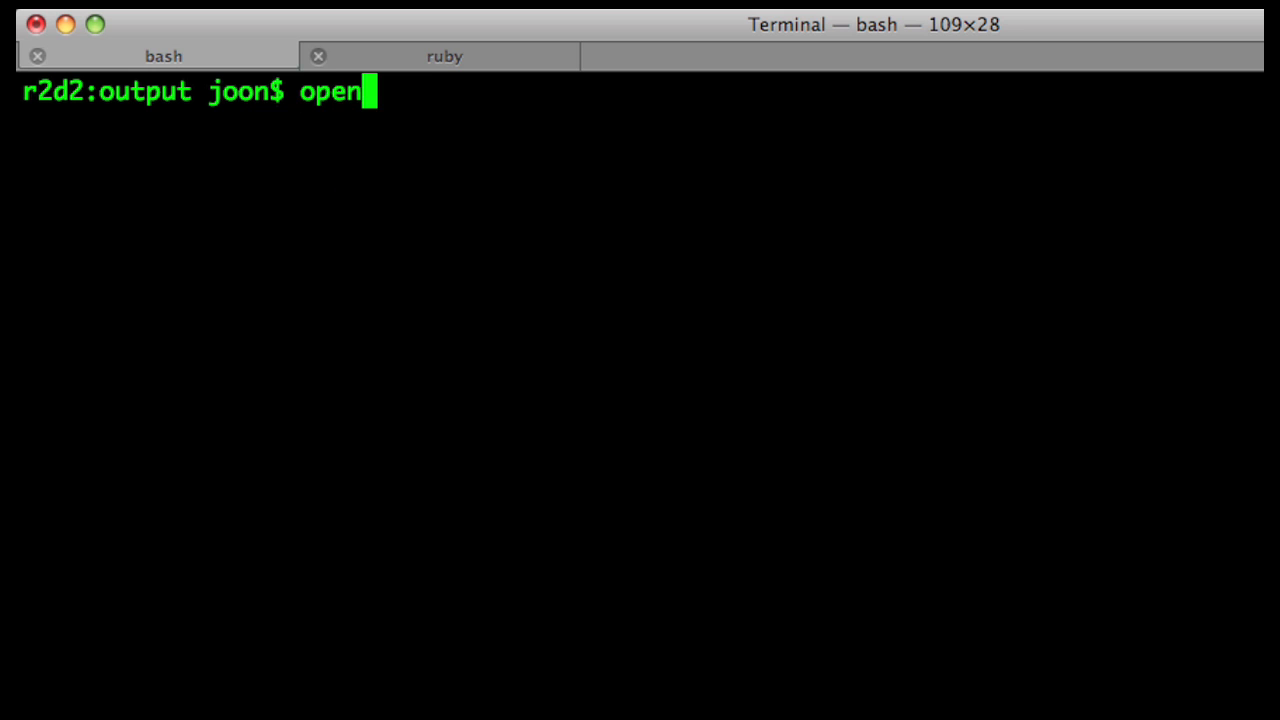
type("2e4b2109-e0ee-00f7-84c1-92d64a759803.swf")
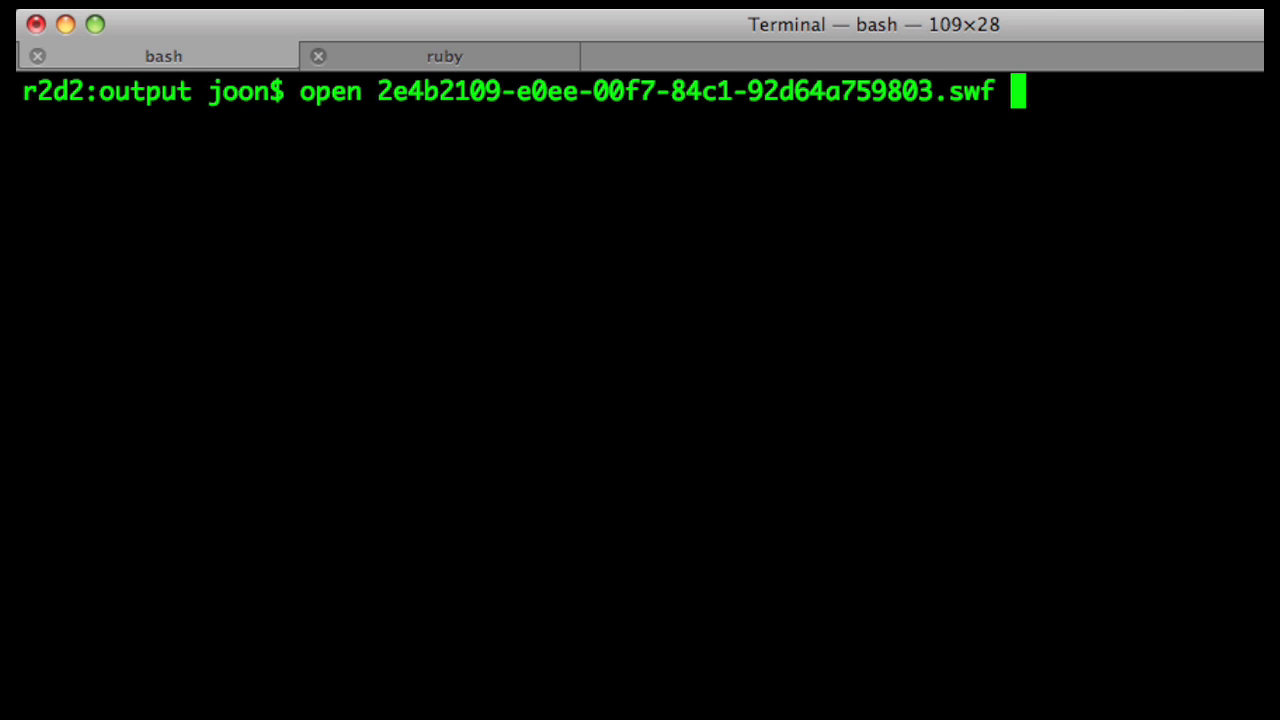
key("Return")
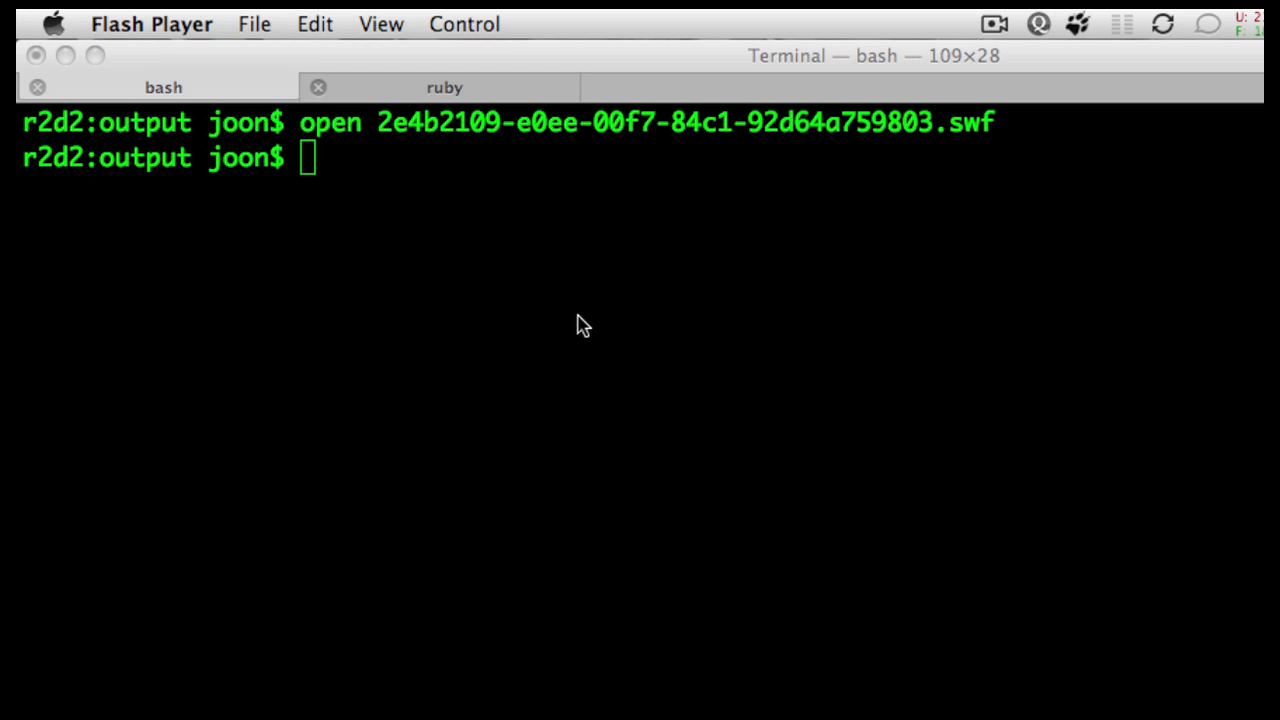